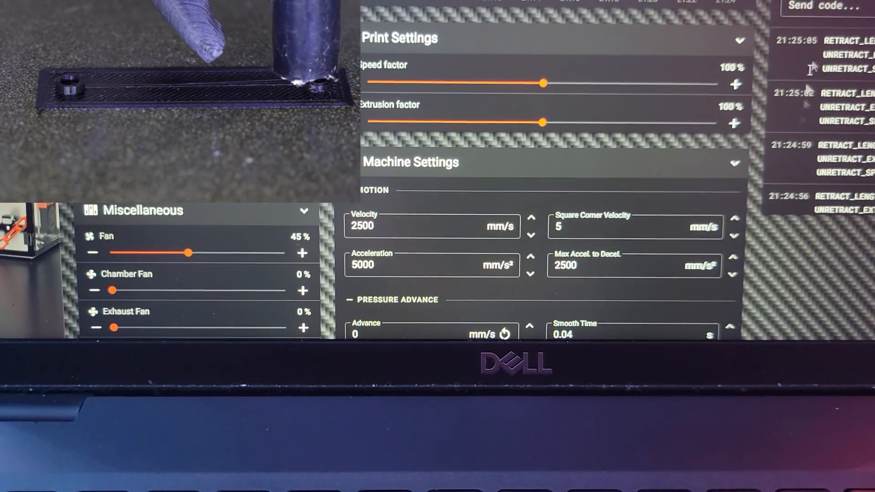
scroll("down", 3)
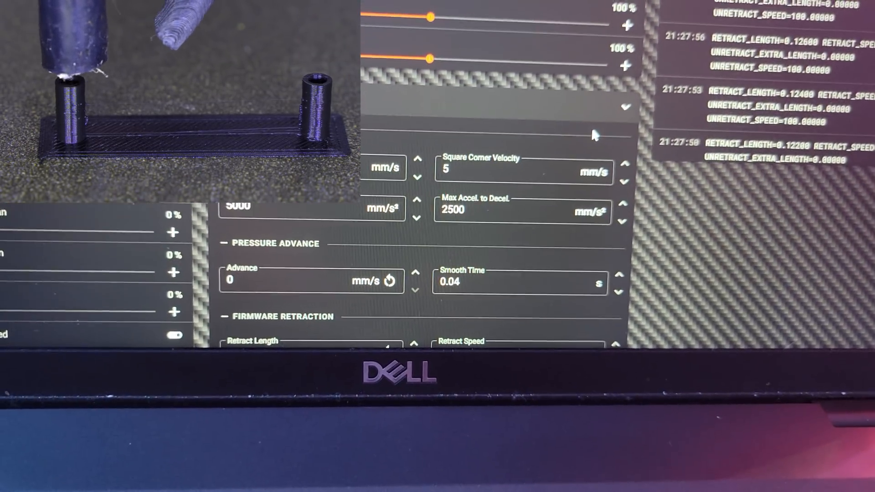
scroll("down", 3)
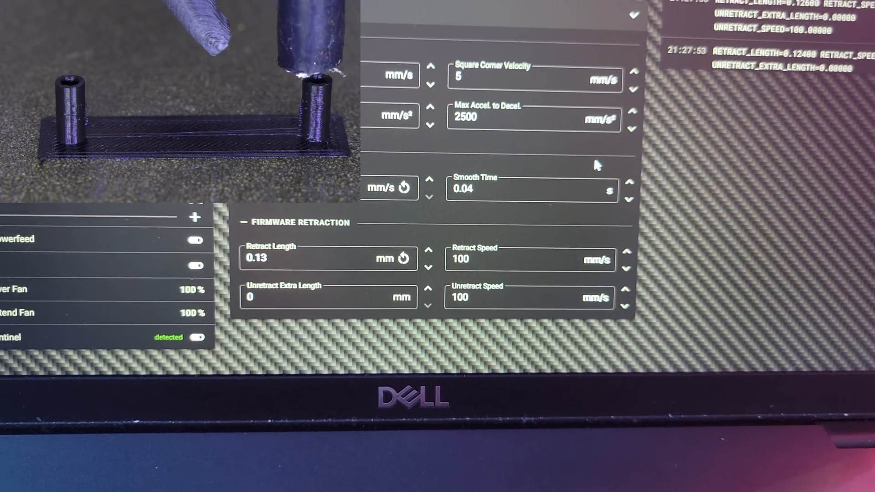